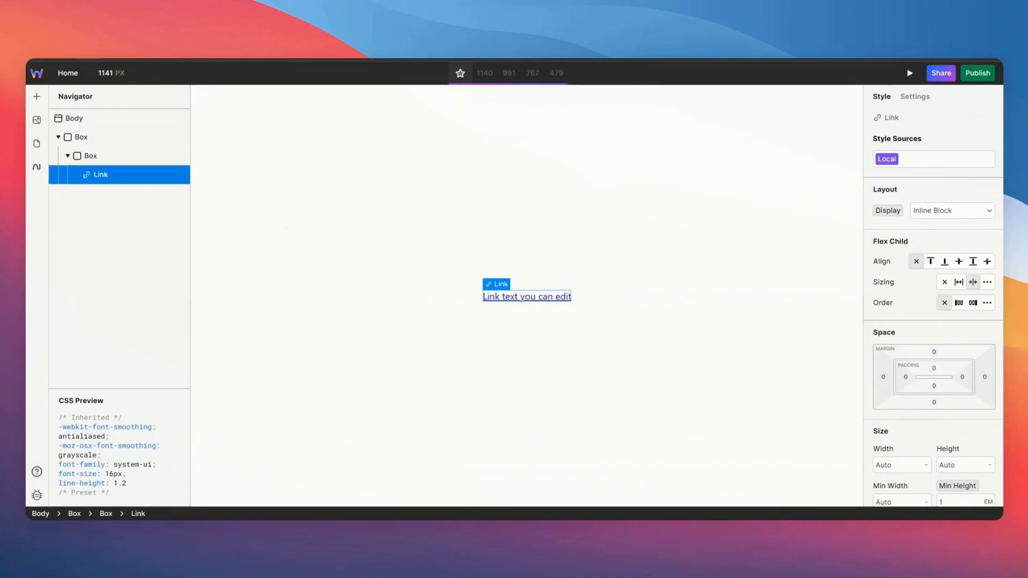
mouse_move(492, 210)
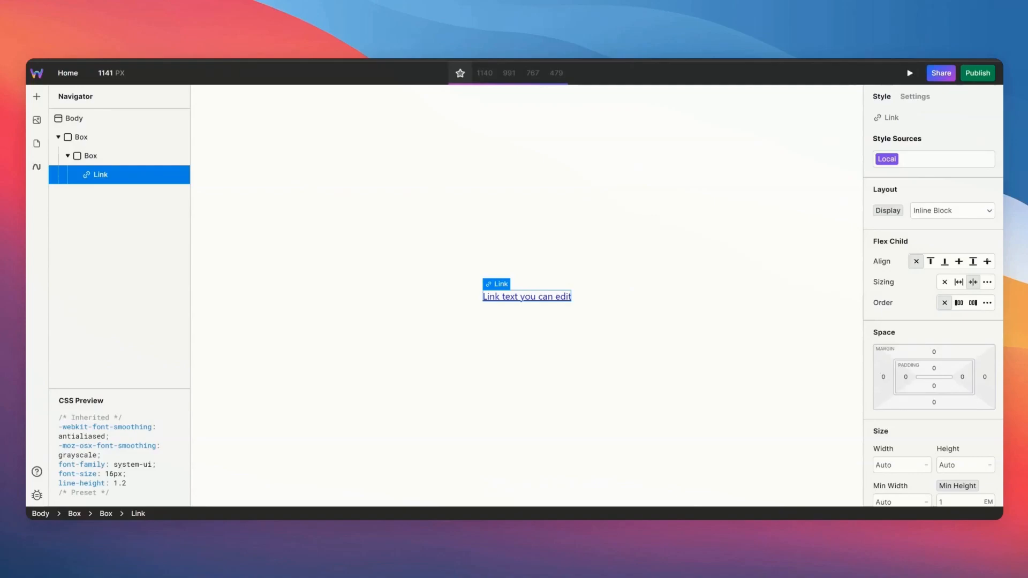
mouse_move(716, 328)
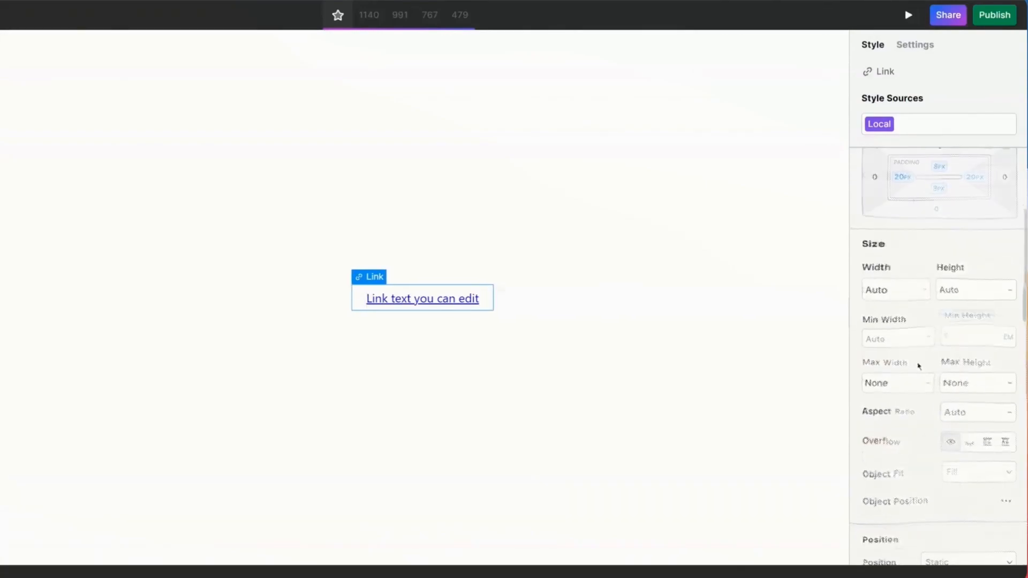
- Remove the link's underline, make its text white and background red, and add a transition
scroll(down, 3)
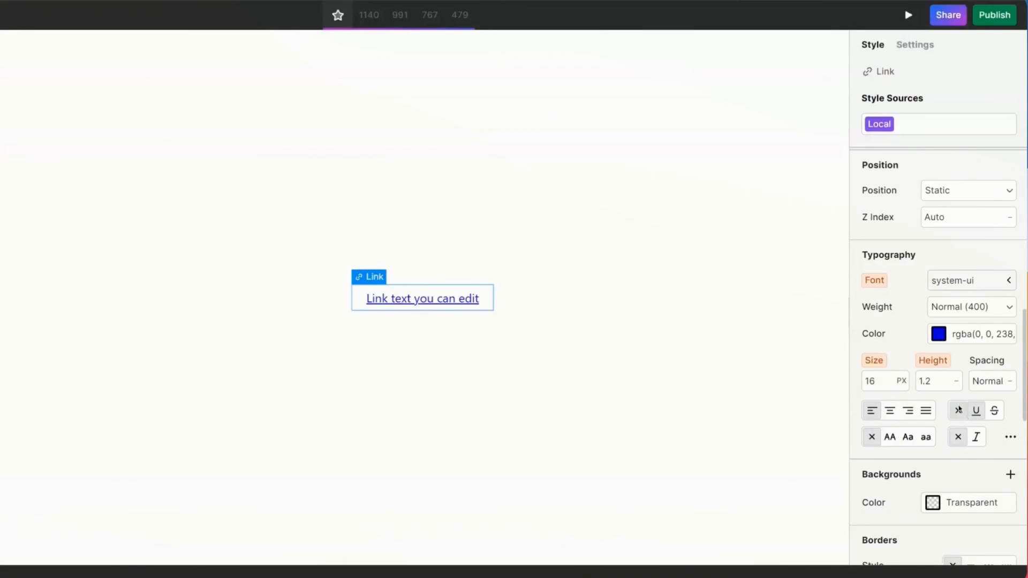
click(958, 411)
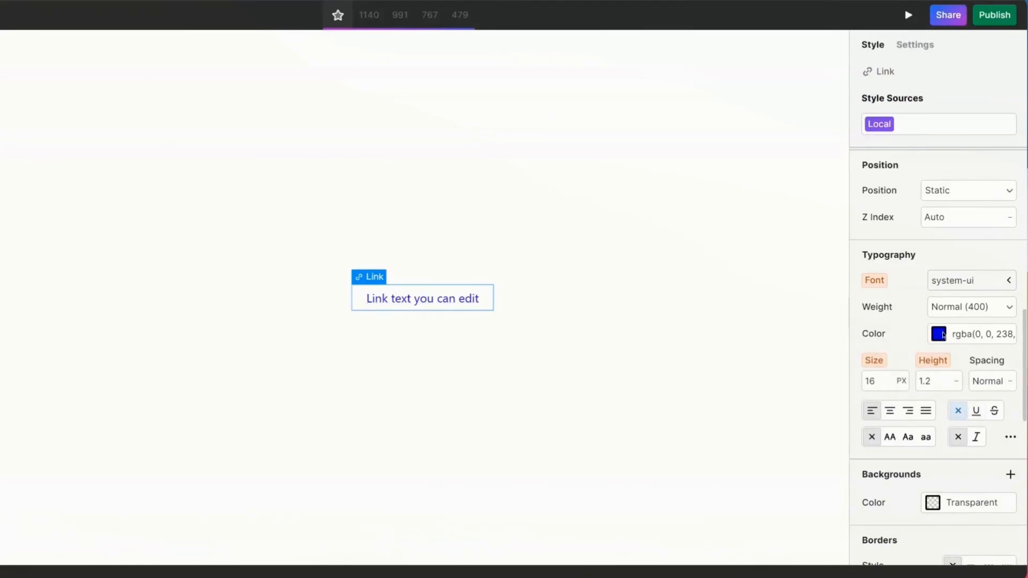
click(939, 334)
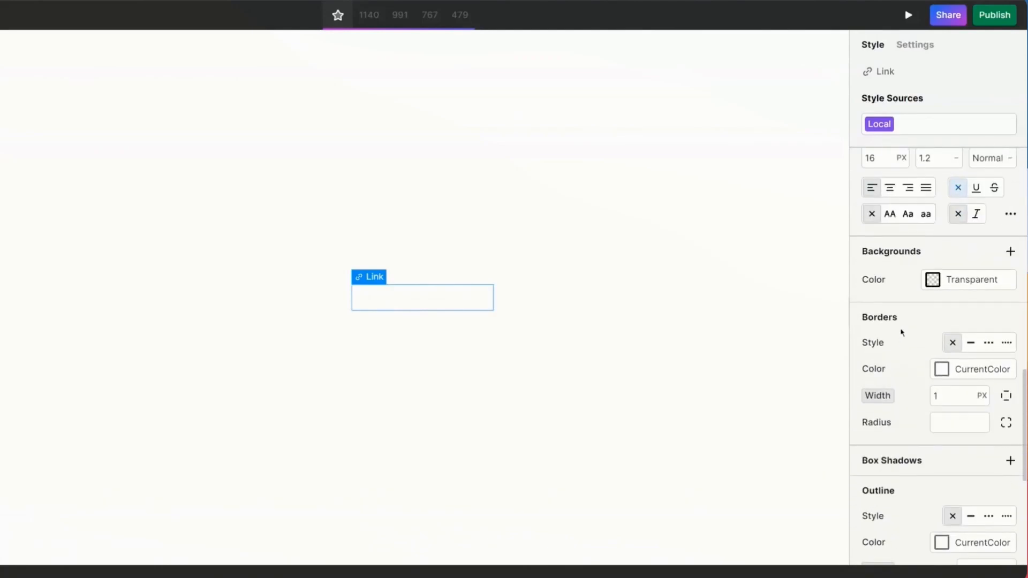
click(931, 280)
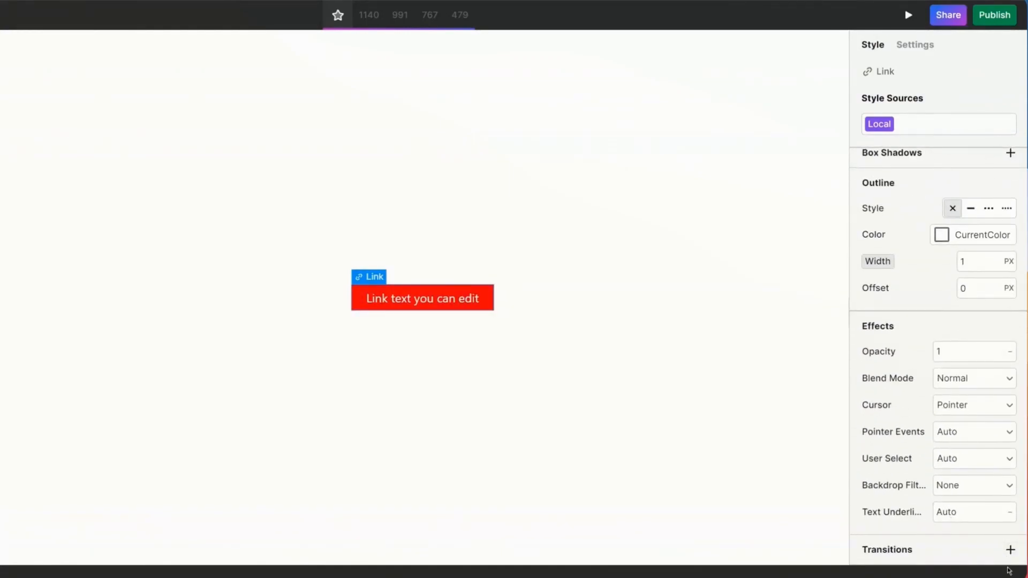
click(1010, 549)
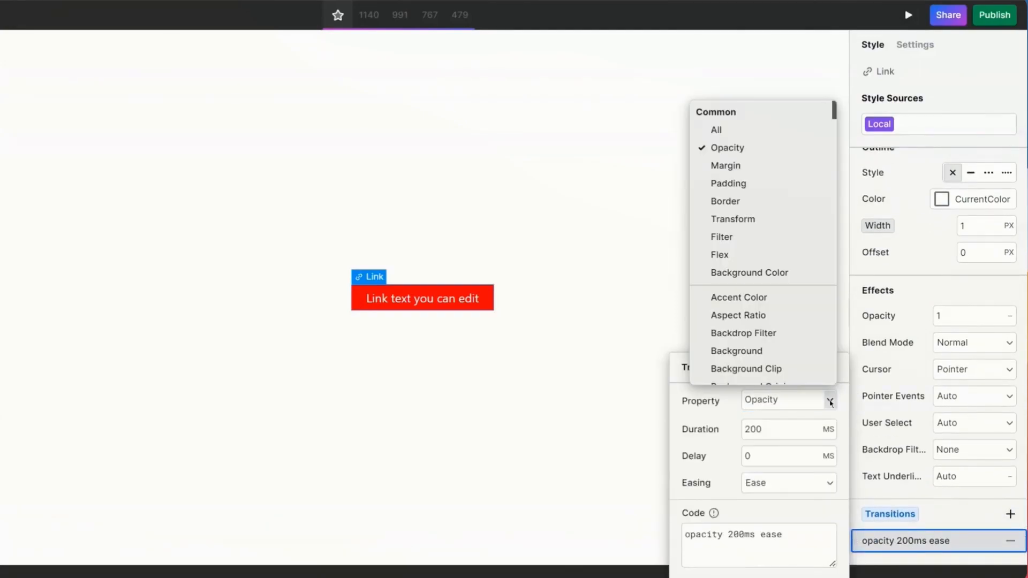
- Set the transition property to All and give the Hover state a darker red background
click(716, 129)
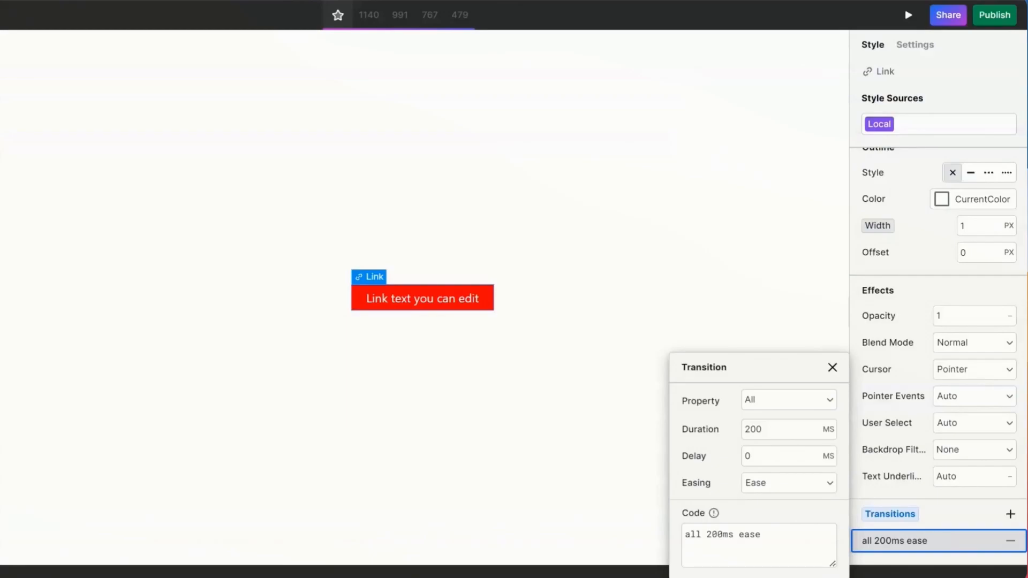
click(832, 368)
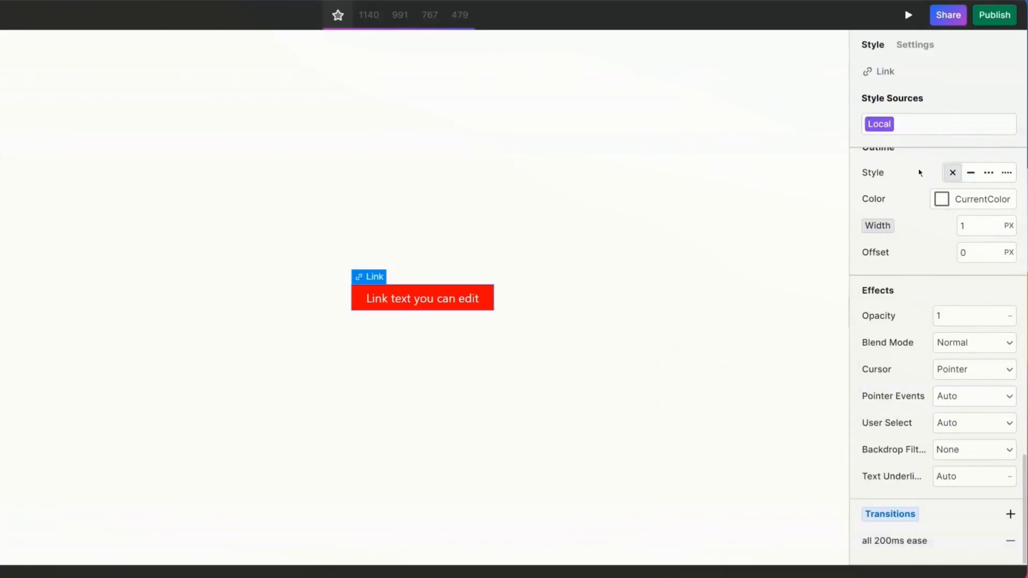
click(879, 124)
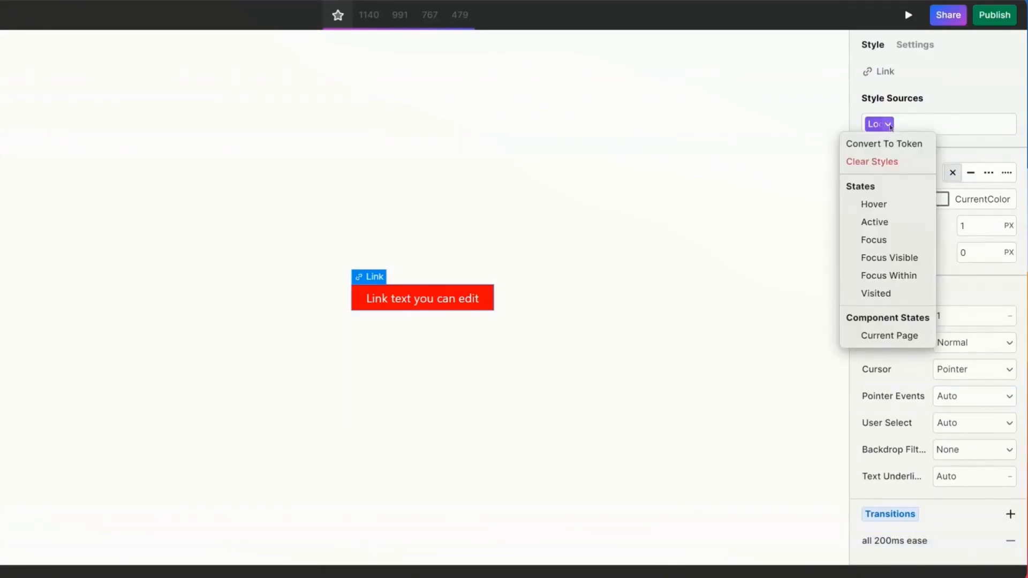
click(874, 204)
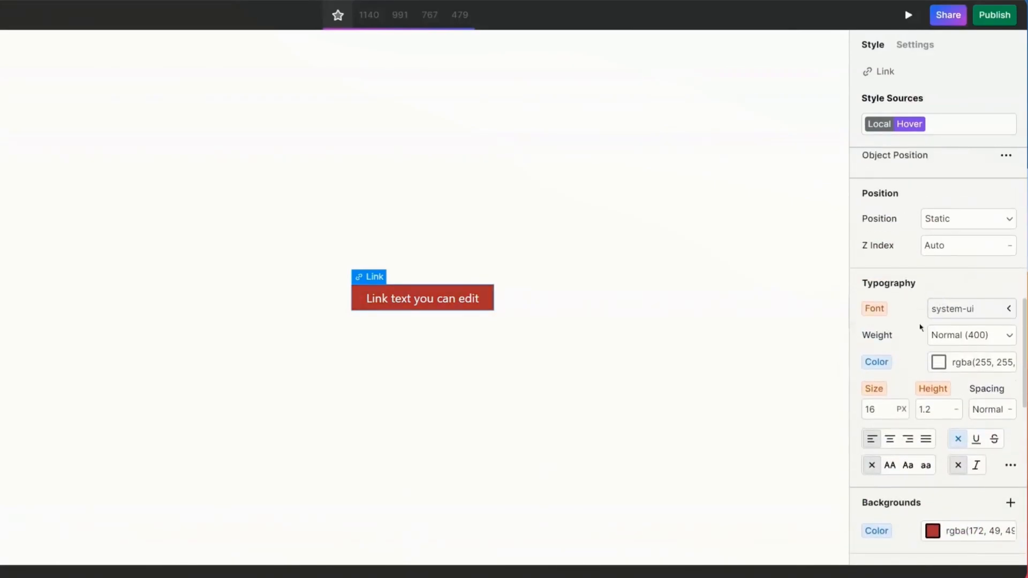
click(920, 124)
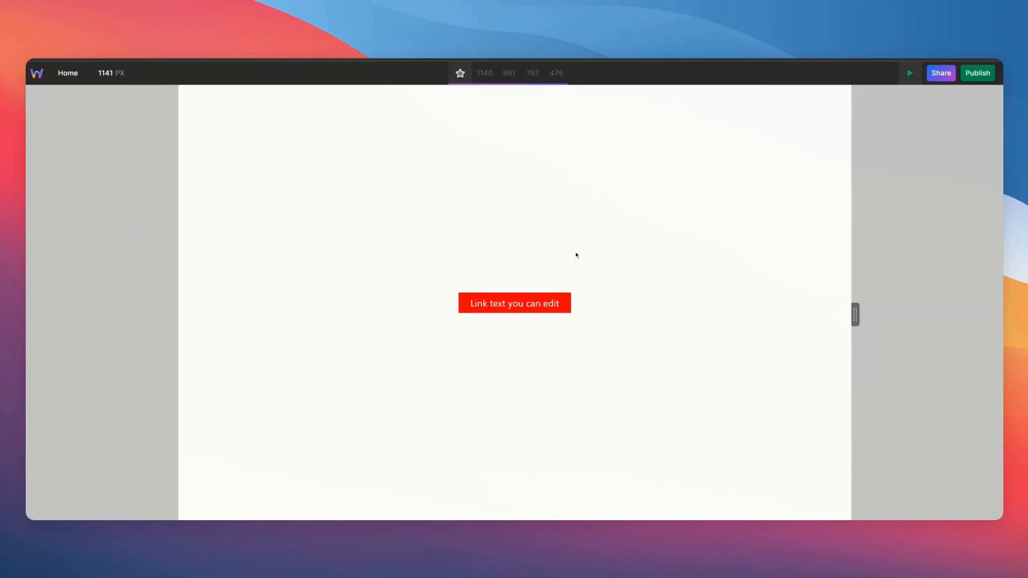
mouse_move(576, 255)
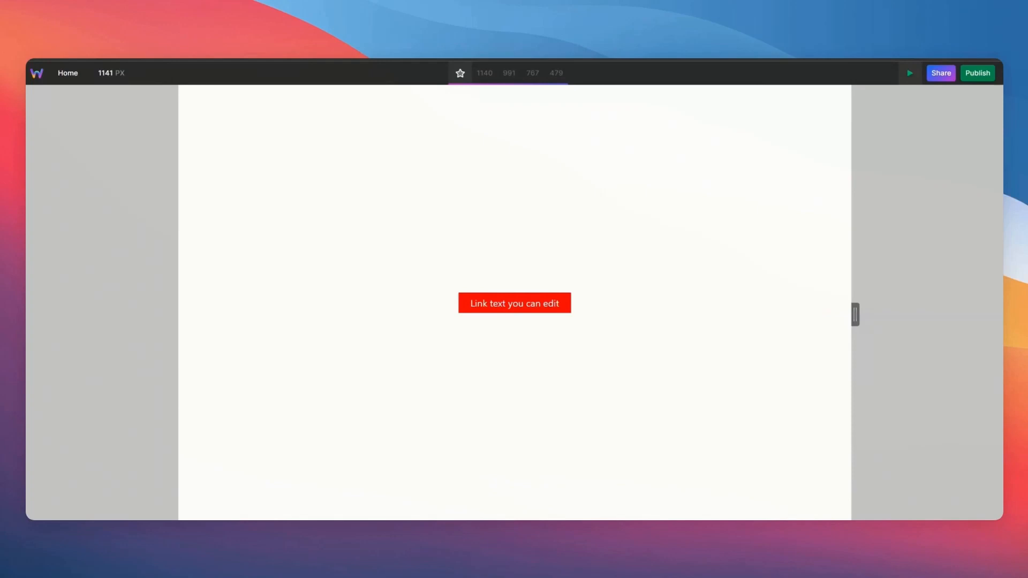
- Exit the preview and show the link's Settings panel with its empty Href
click(514, 302)
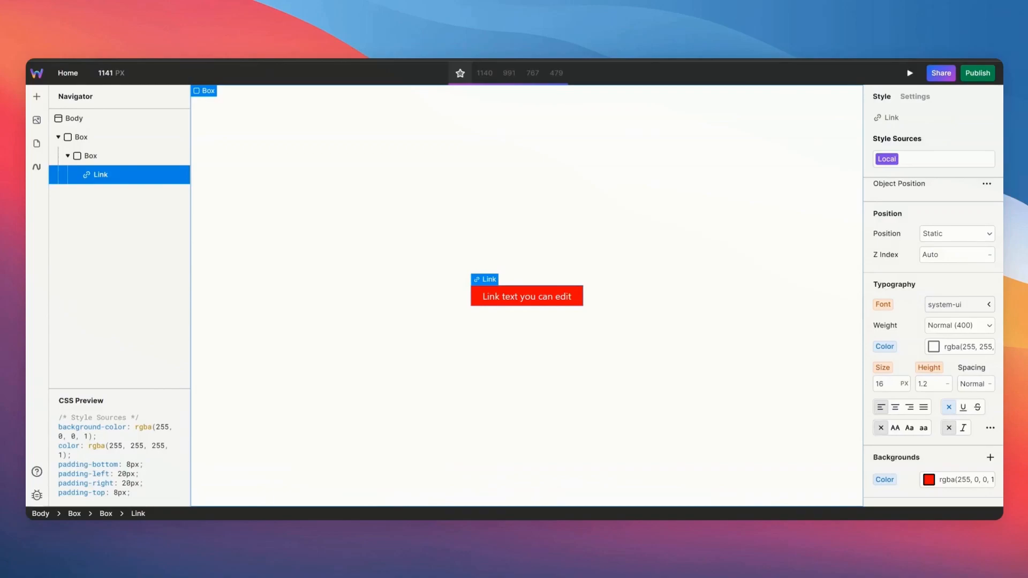
click(914, 97)
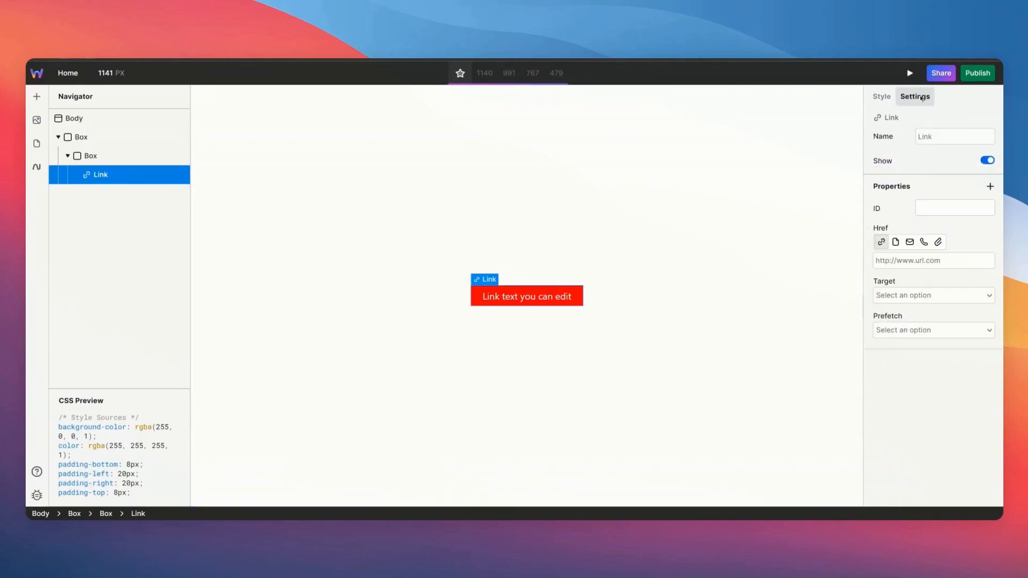
click(931, 260)
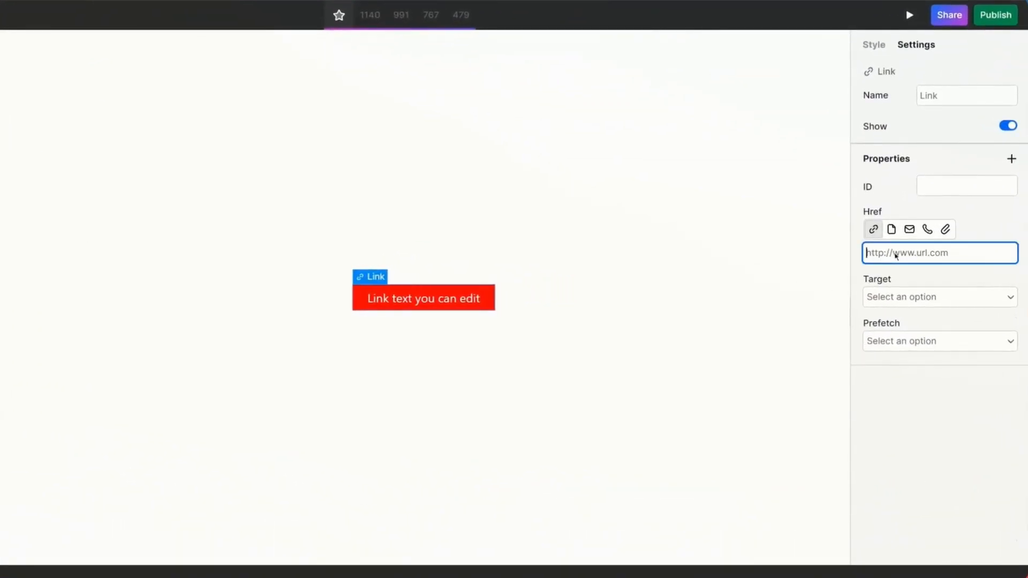
mouse_move(891, 229)
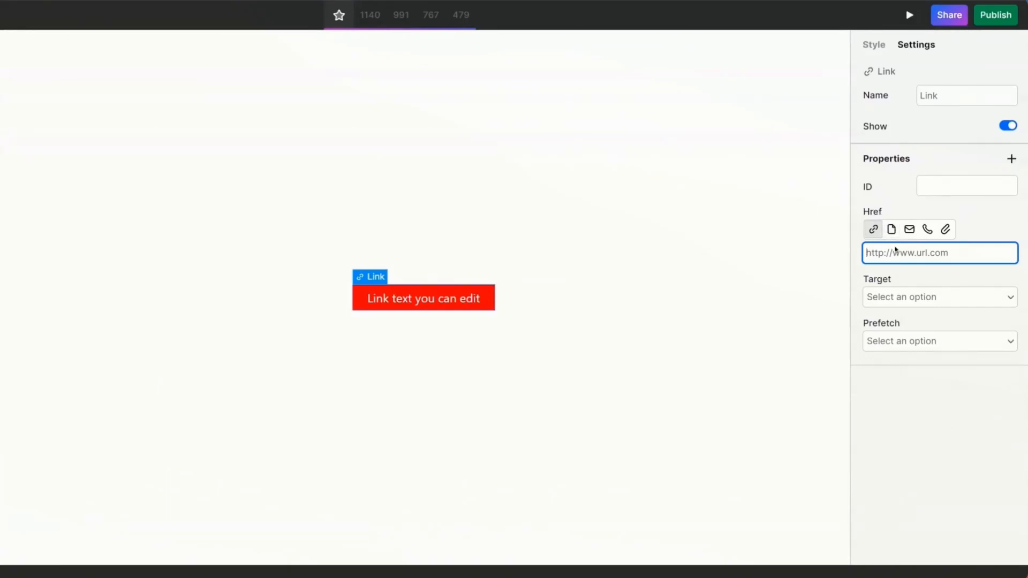
mouse_move(891, 229)
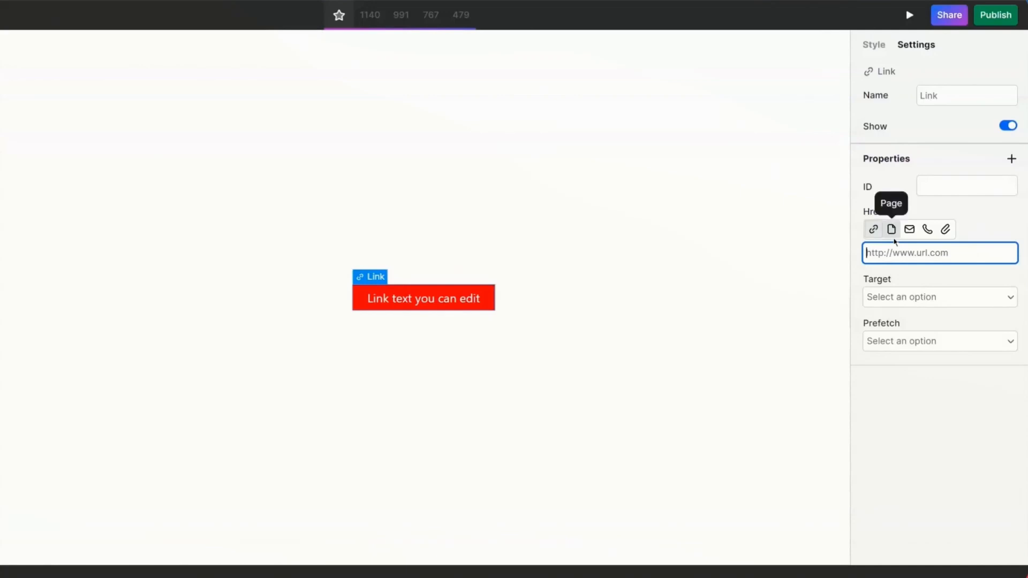
click(891, 229)
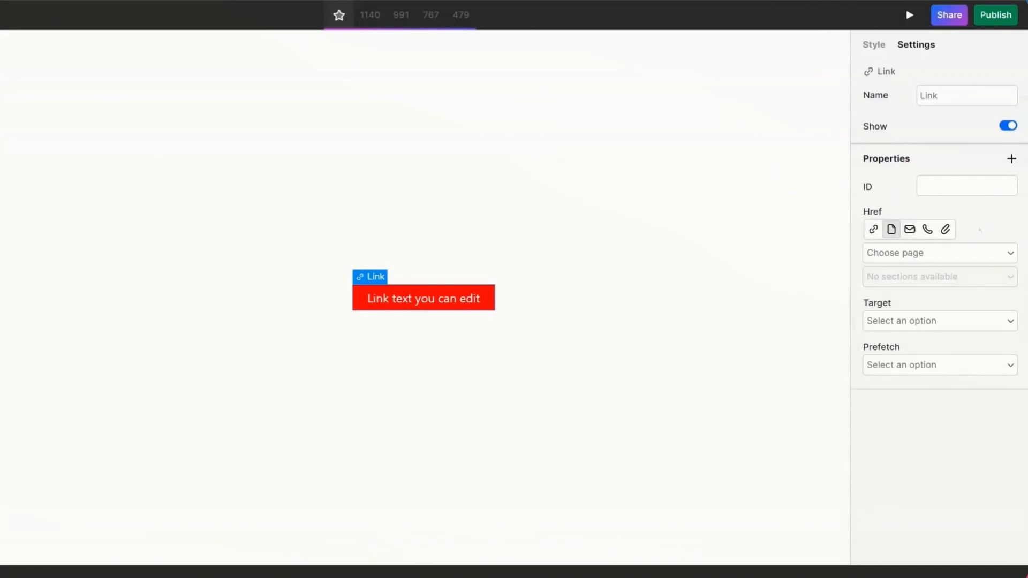
mouse_move(946, 229)
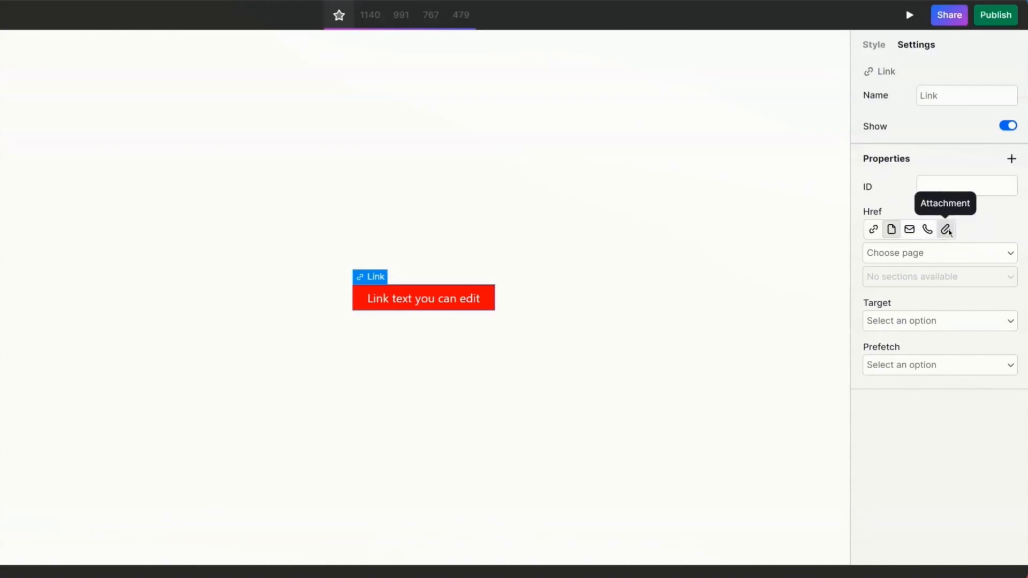
click(944, 228)
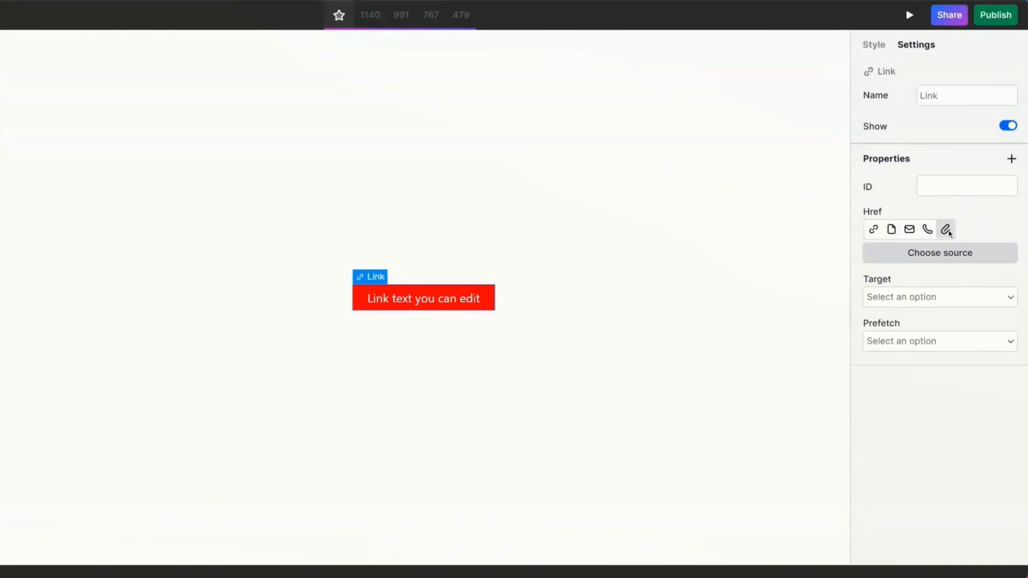
click(873, 229)
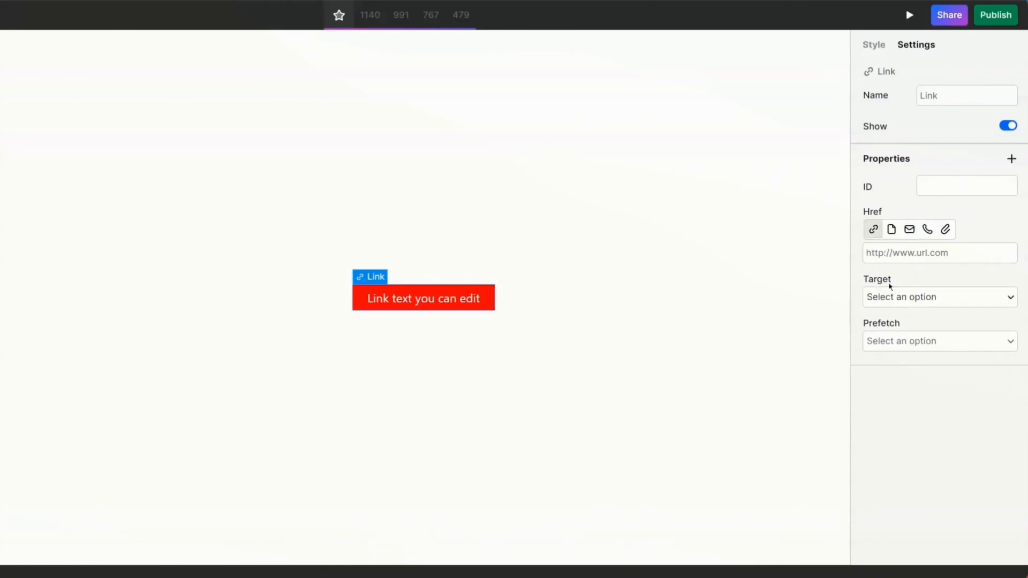
click(940, 297)
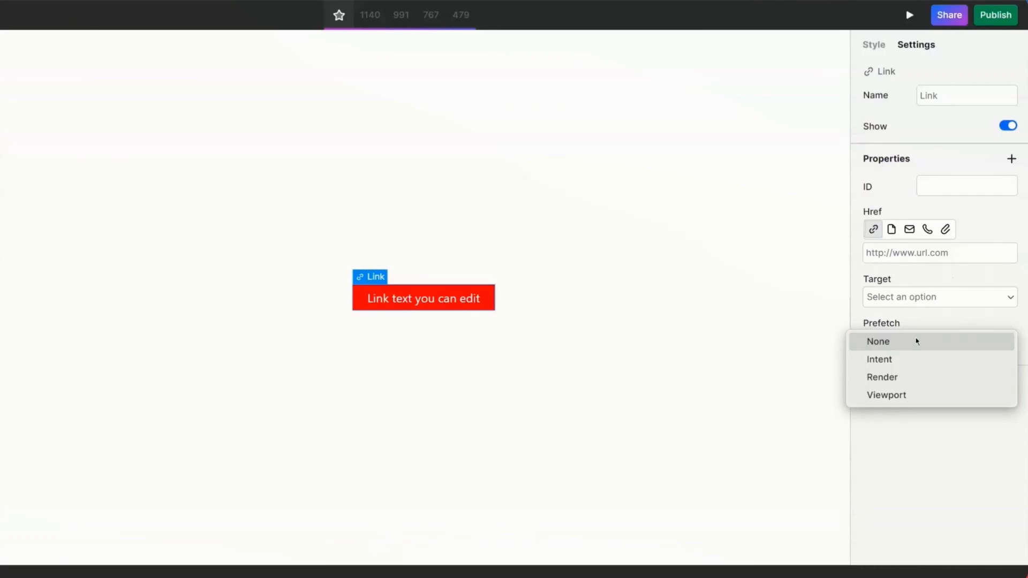
mouse_move(917, 341)
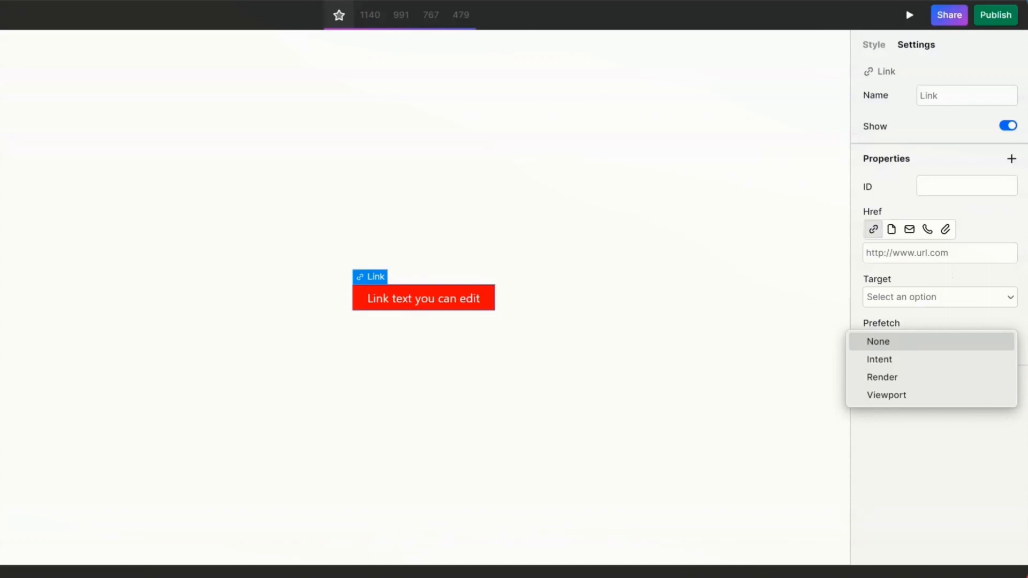
mouse_move(952, 472)
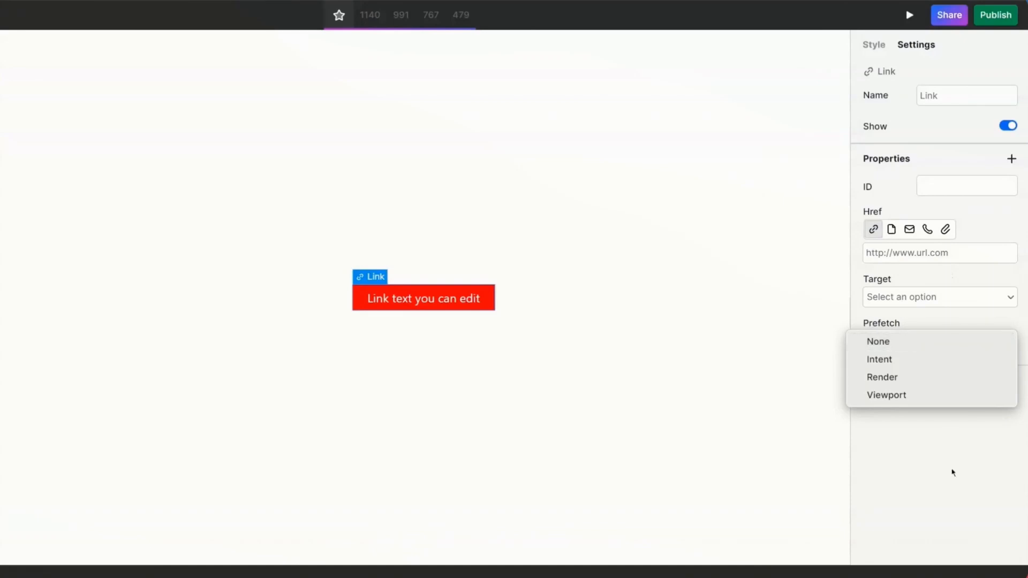